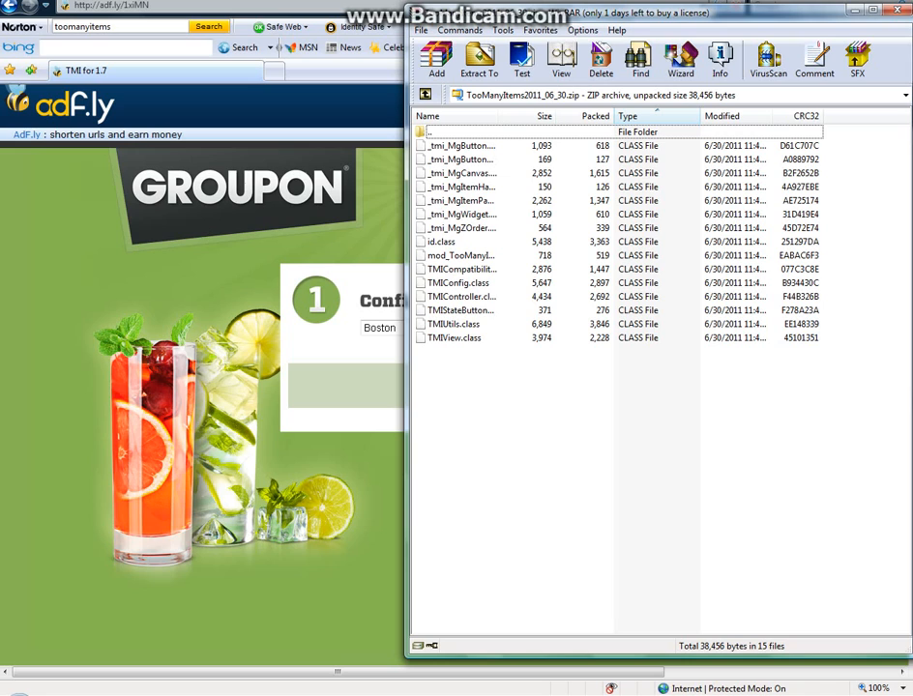
# Step: Bring up the Windows Start menu from the taskbar
pyautogui.click(17, 683)
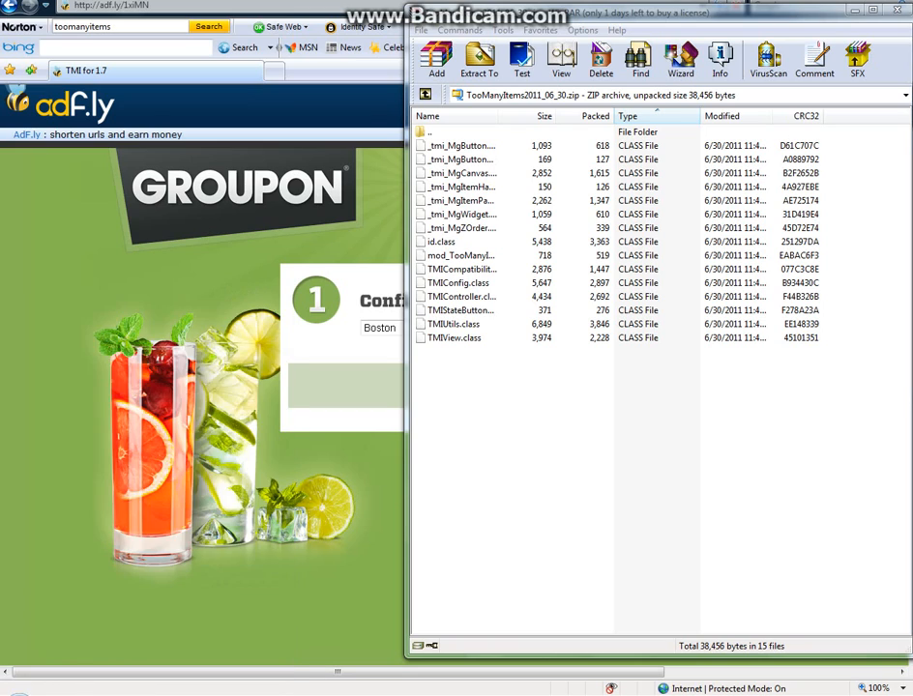
pyautogui.click(14, 687)
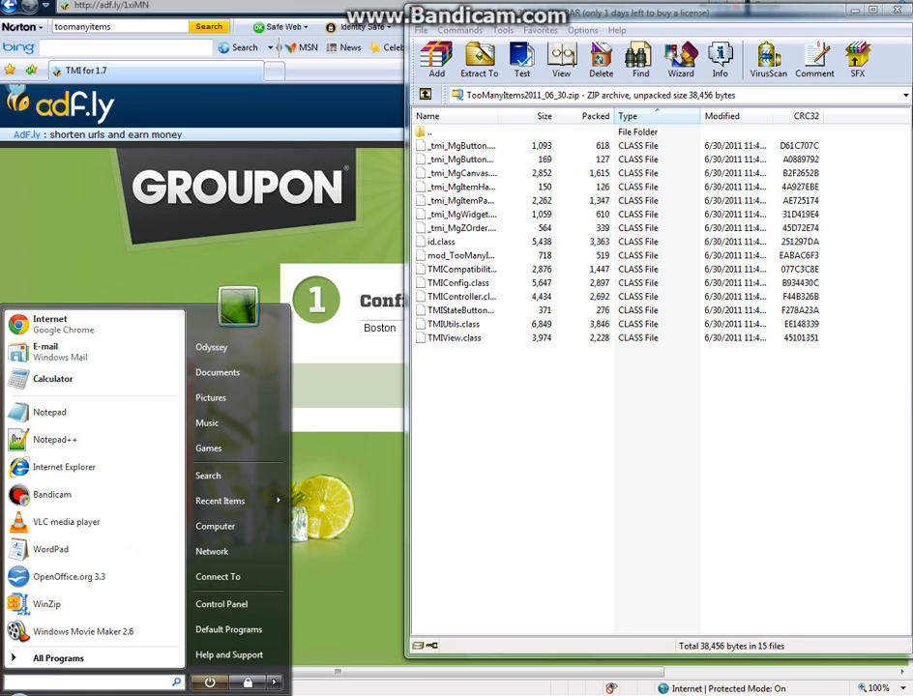
# Step: Search %appdata% from the Start menu to reach the Roaming folder
pyautogui.write('%a')
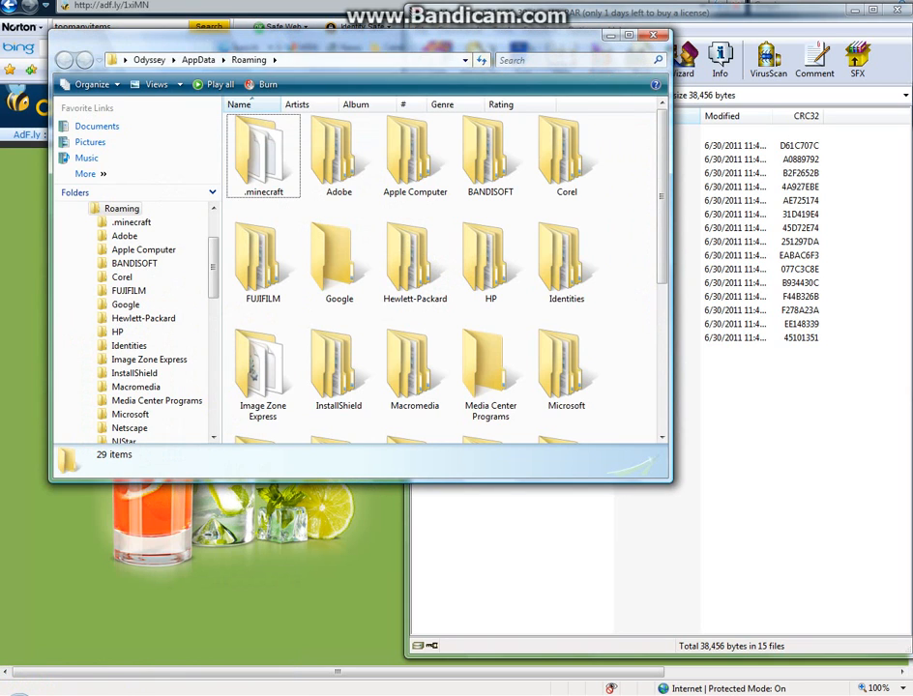
pyautogui.moveTo(263, 154)
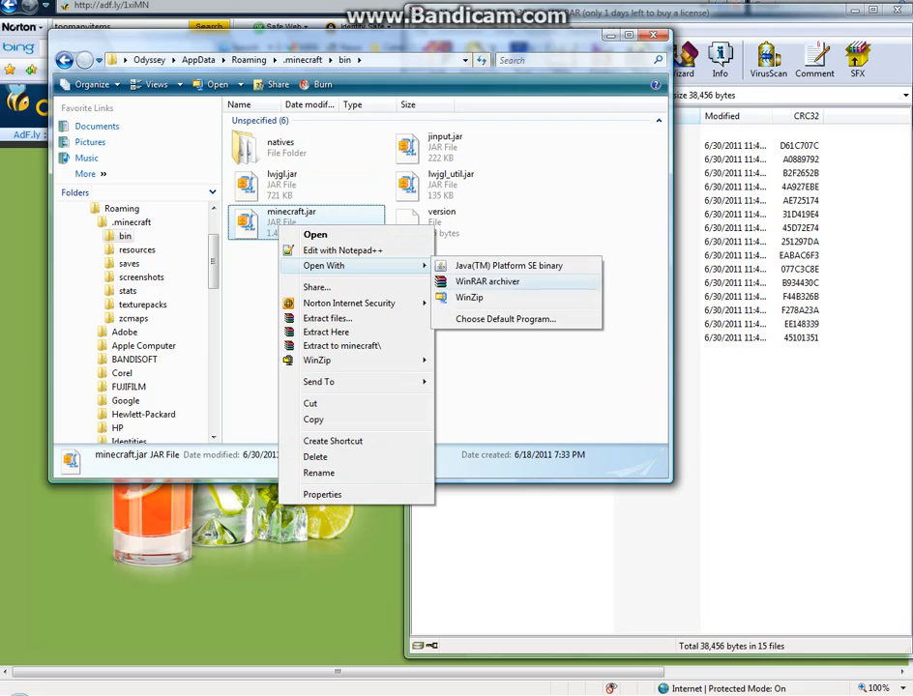
# Step: Open minecraft.jar in WinRAR and confirm deleting its META-INF folder
pyautogui.click(488, 281)
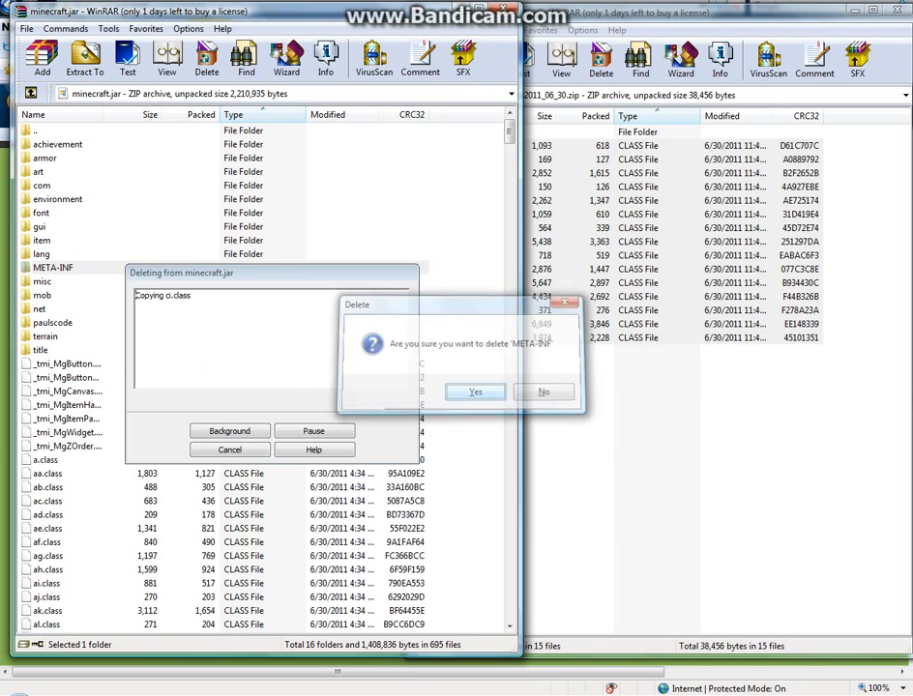
pyautogui.click(474, 392)
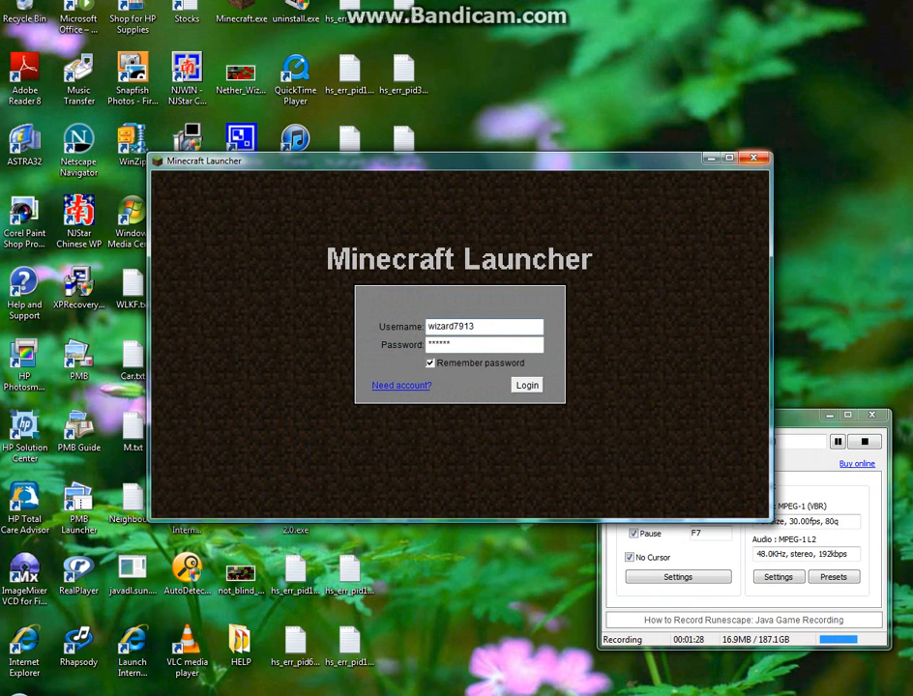
# Step: Close the launcher, relaunch Minecraft from the desktop, and log in
pyautogui.click(756, 158)
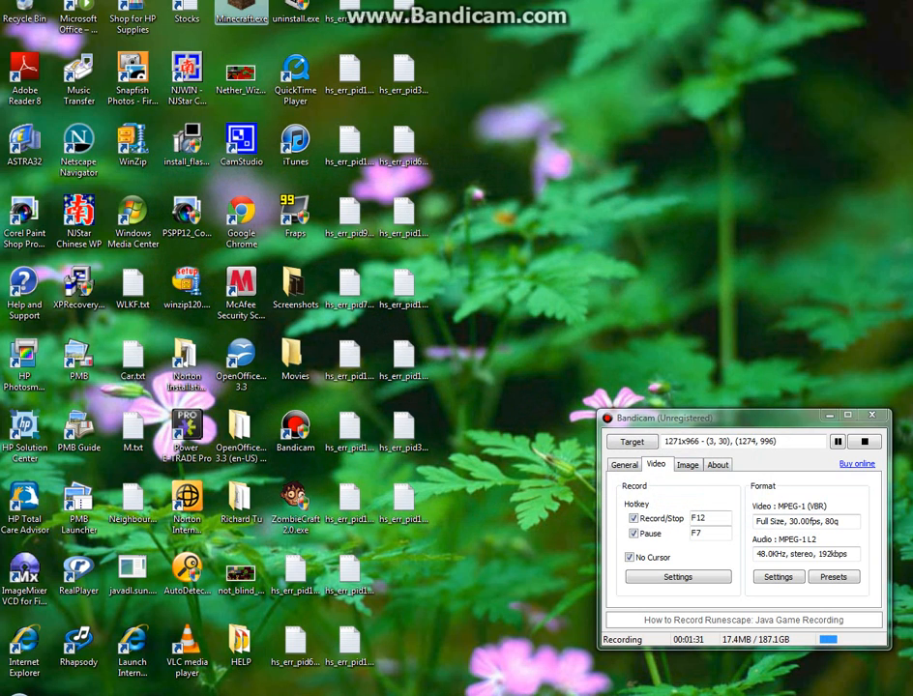
pyautogui.doubleClick(241, 12)
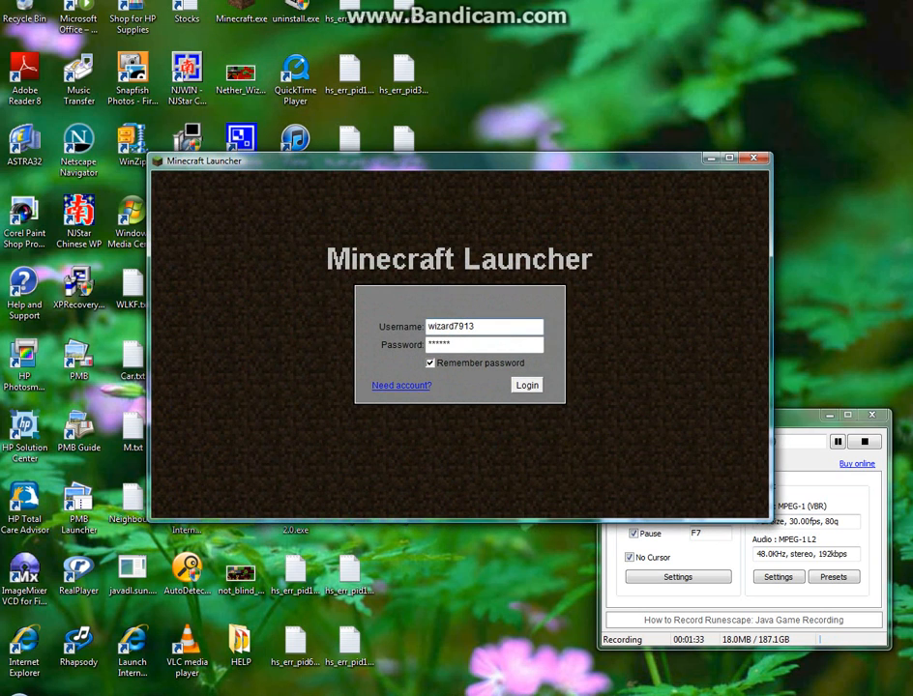
pyautogui.click(527, 384)
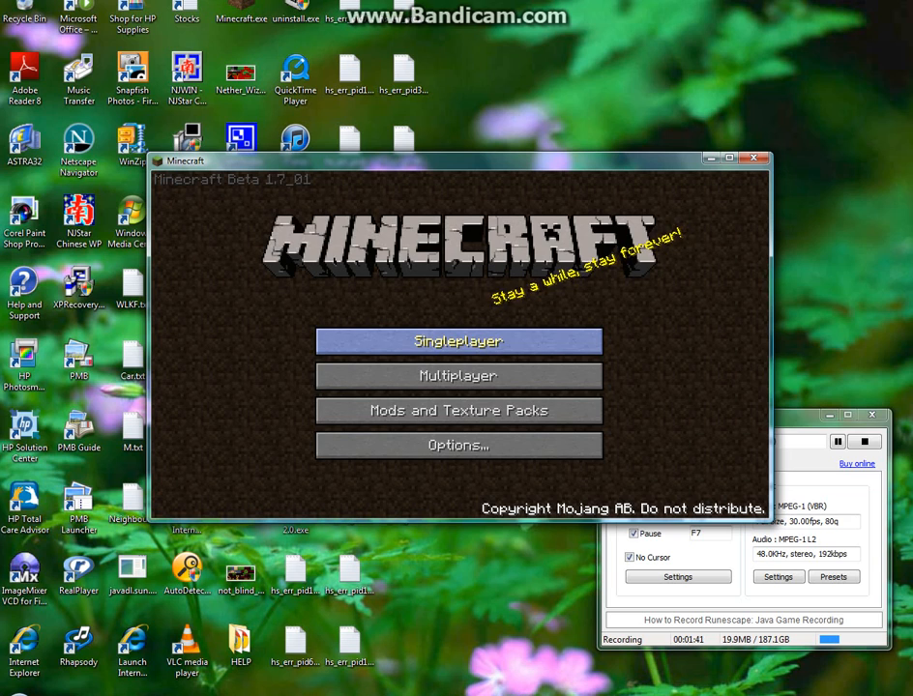
# Step: Open Singleplayer and pick a saved world to play
pyautogui.click(458, 341)
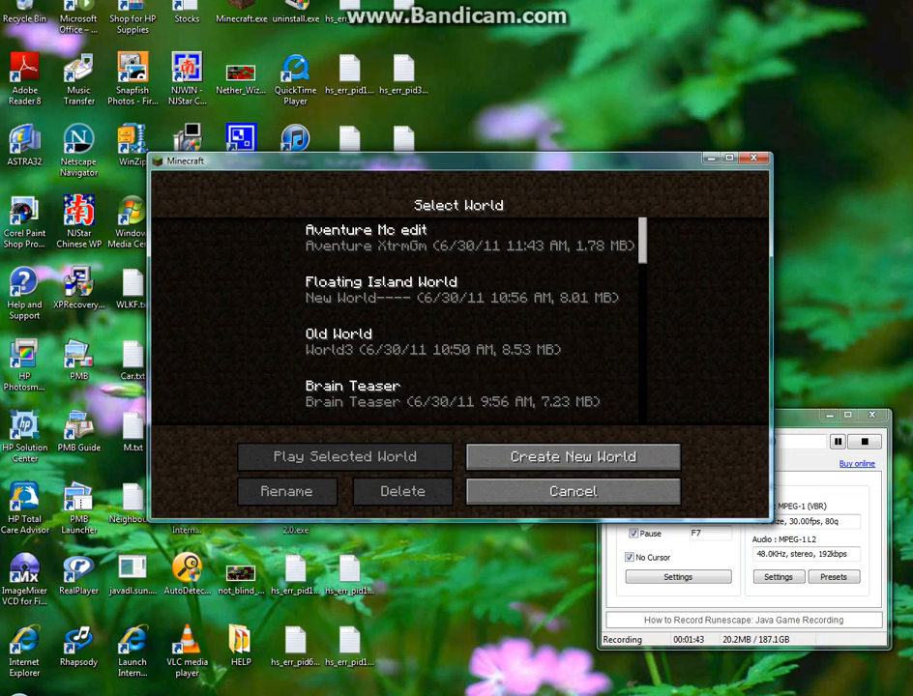
pyautogui.click(344, 457)
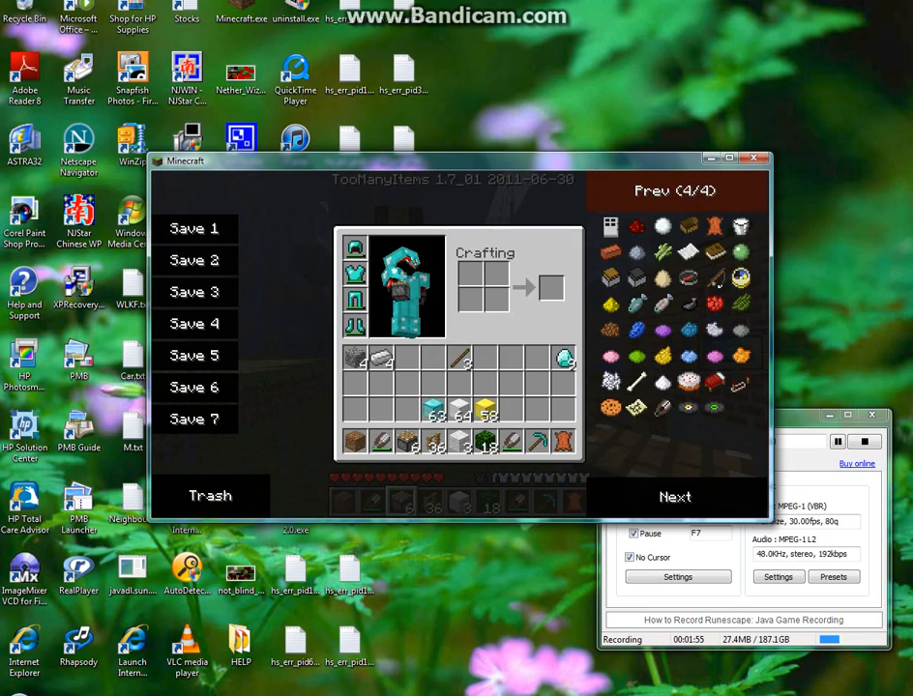
# Step: Browse TooManyItems pages and take full item stacks into the inventory
pyautogui.click(677, 191)
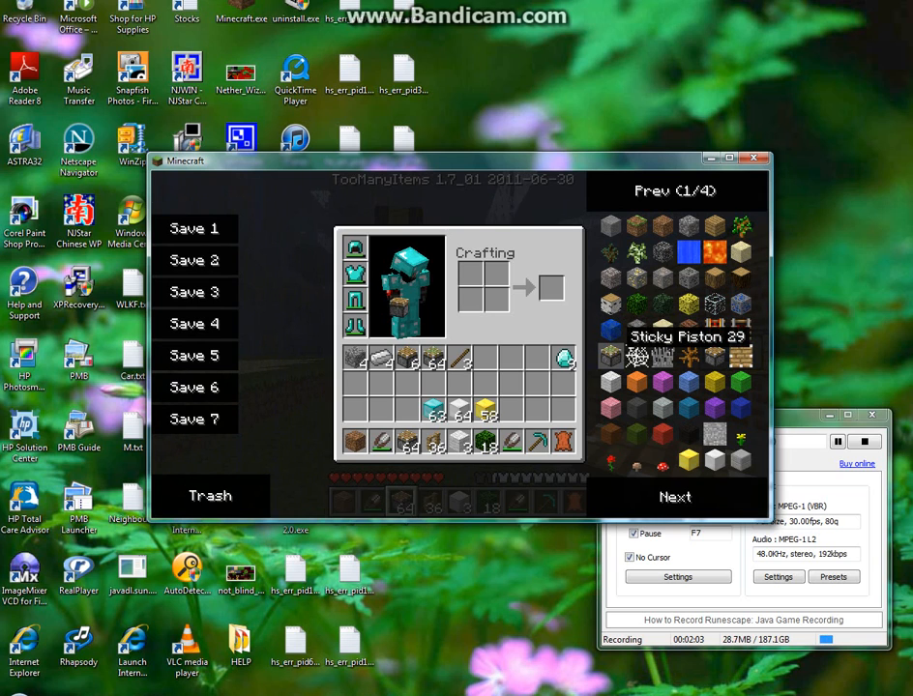
pyautogui.moveTo(714, 277)
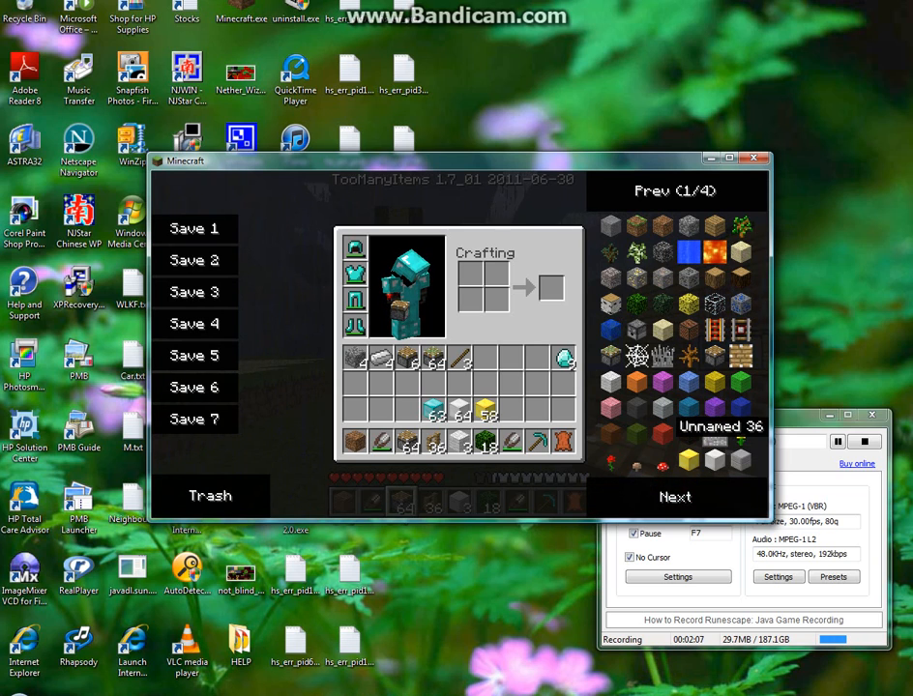
pyautogui.click(674, 496)
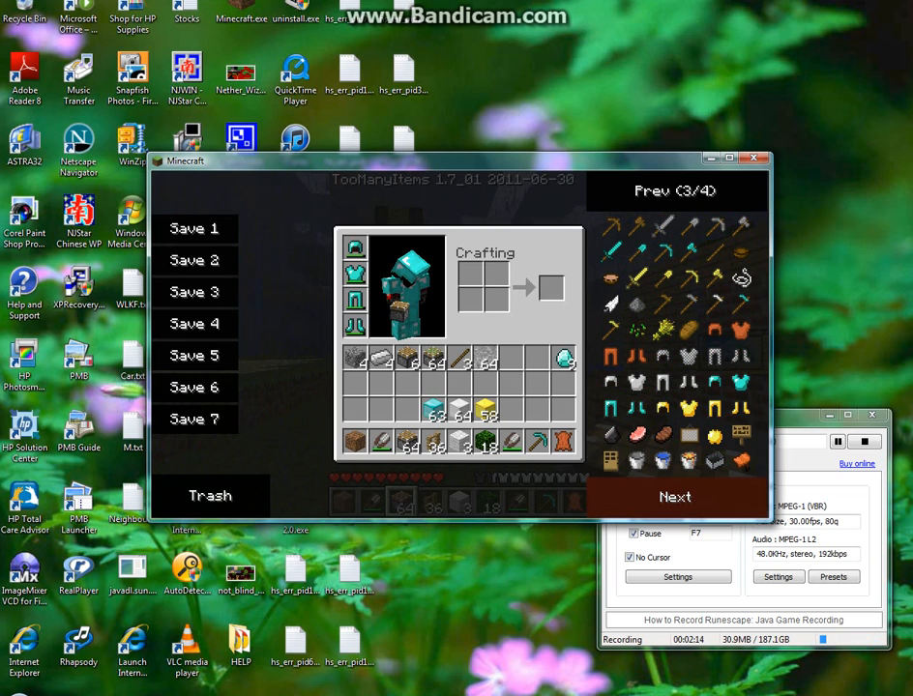
pyautogui.click(674, 496)
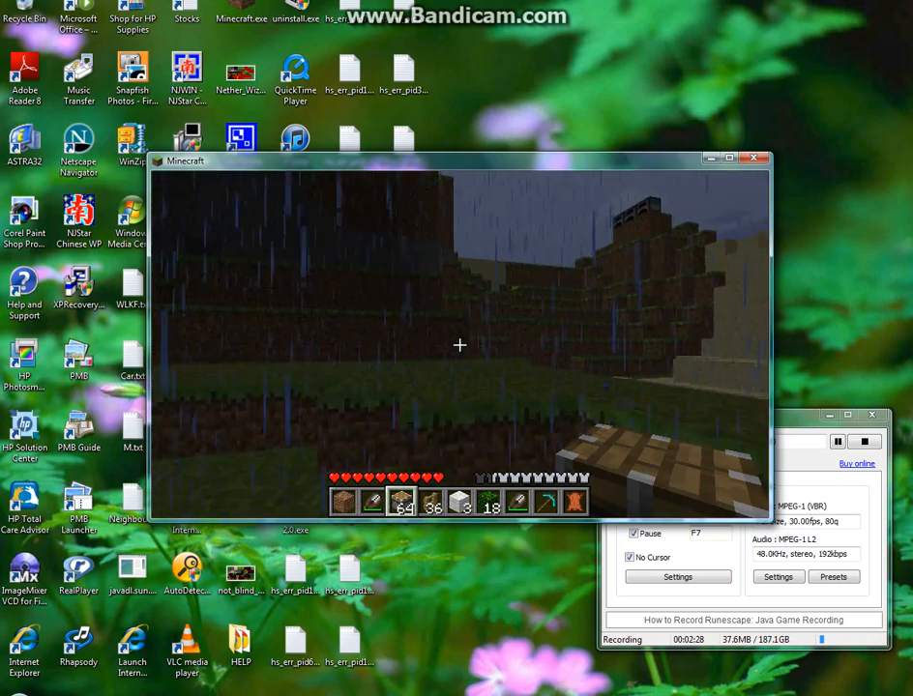
pyautogui.moveTo(460, 346)
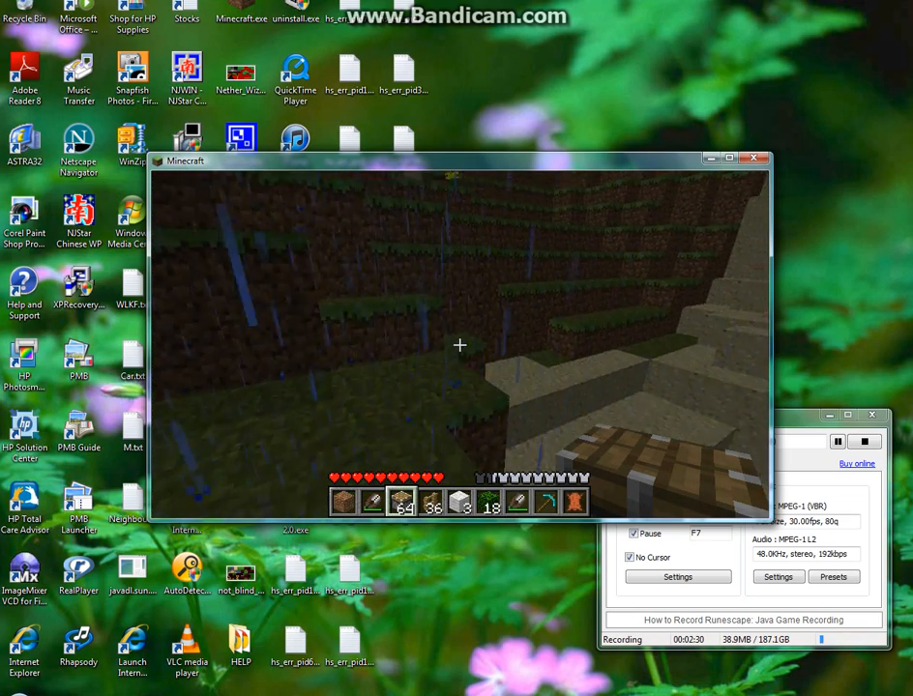